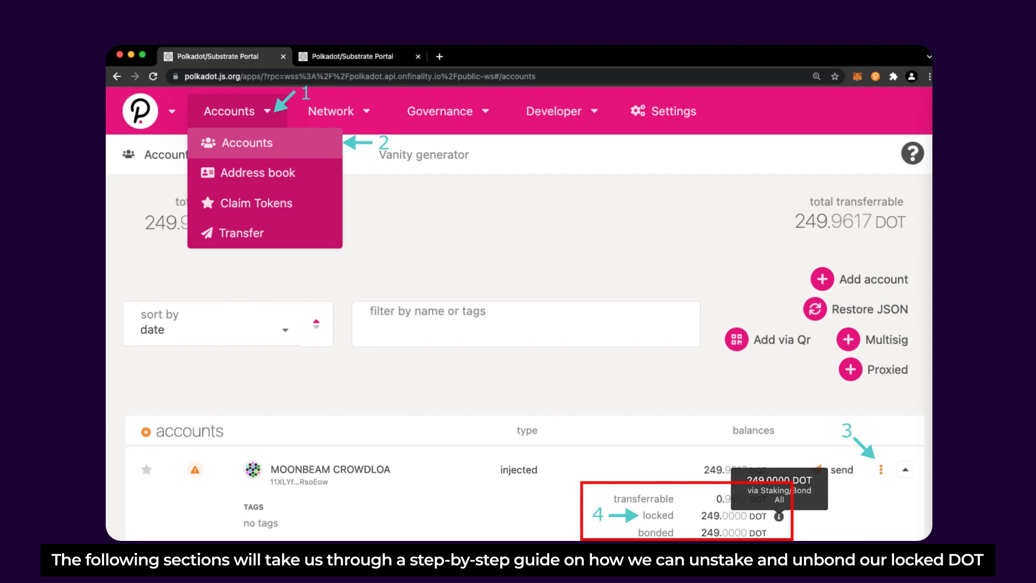
# - Open the Network menu showing Explorer, Staking, Parachains and Event calendar
pyautogui.click(332, 110)
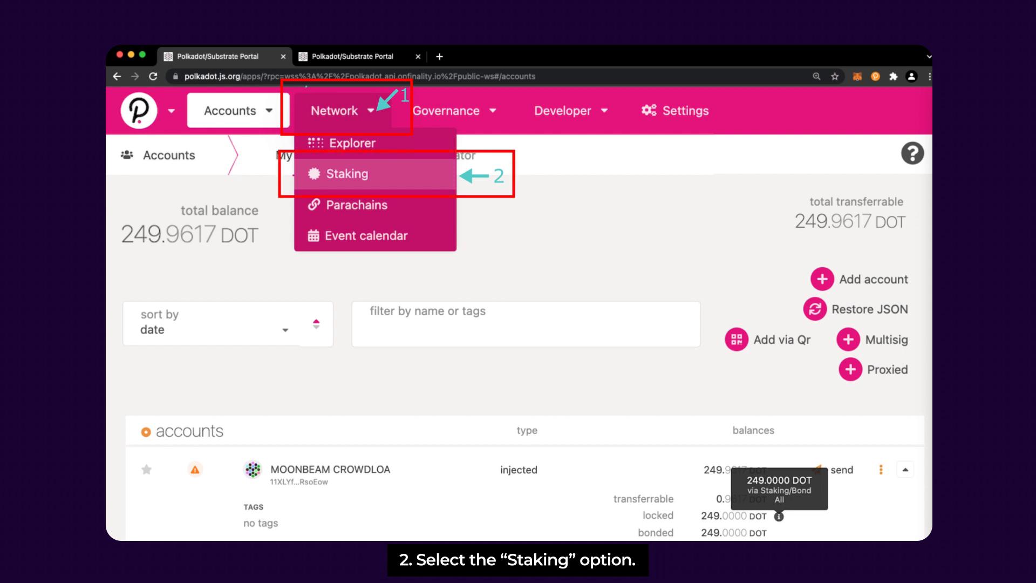
# - Go to Network > Staking and switch to the account staking actions
pyautogui.click(346, 174)
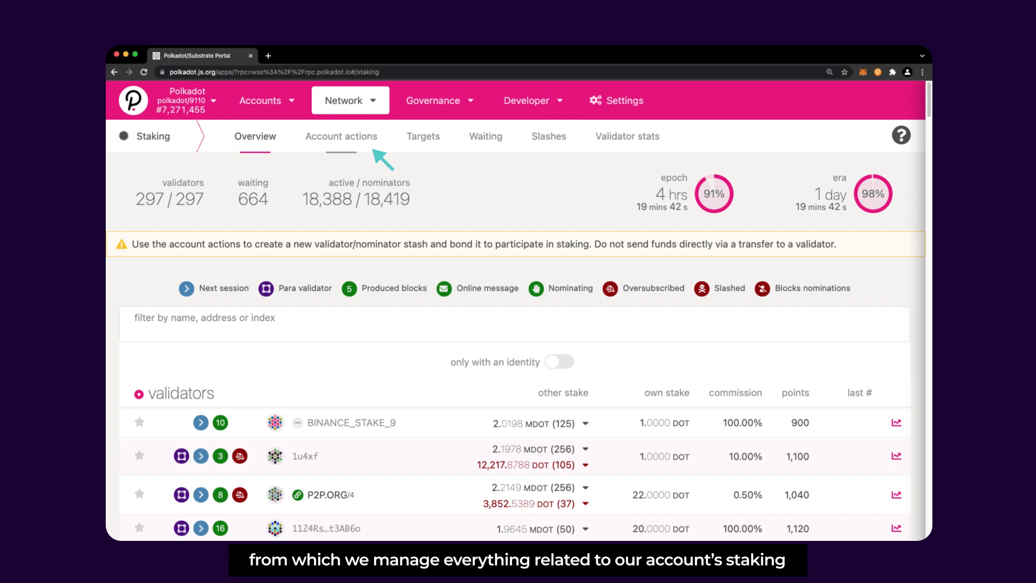
pyautogui.click(341, 136)
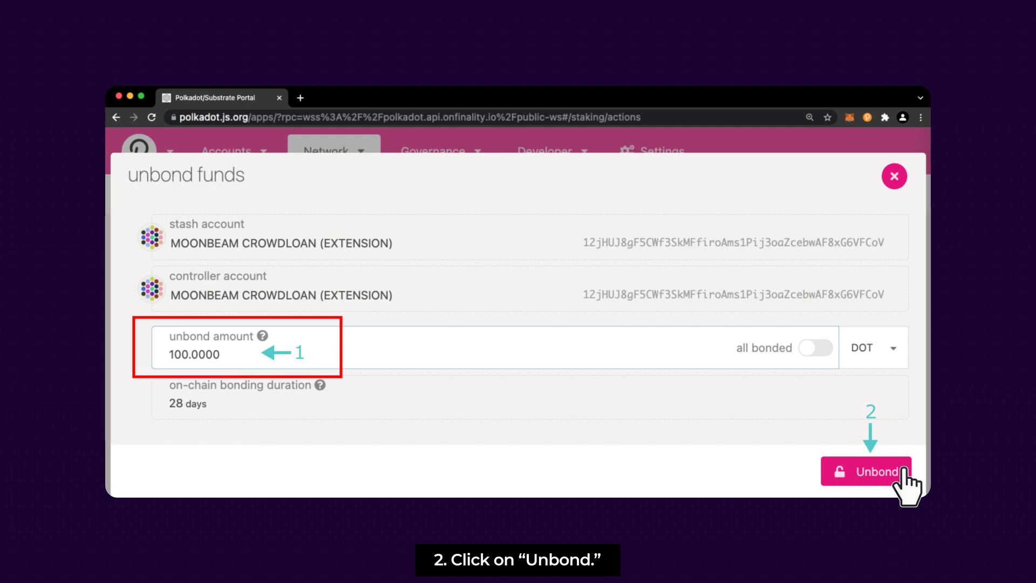
# - Submit the 100 DOT unbond, then withdraw the redeemable 100 DOT
pyautogui.click(866, 471)
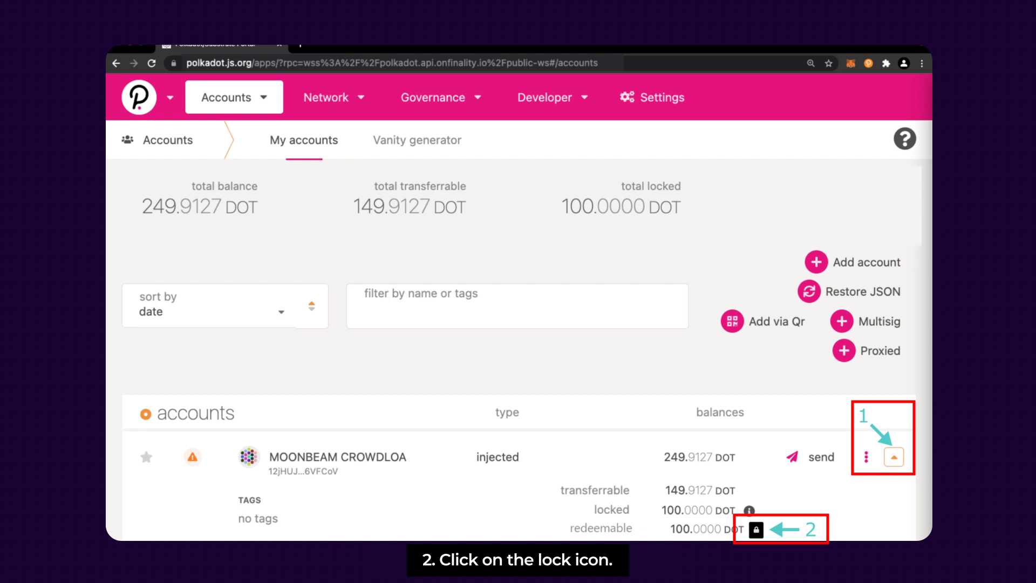
pyautogui.click(748, 530)
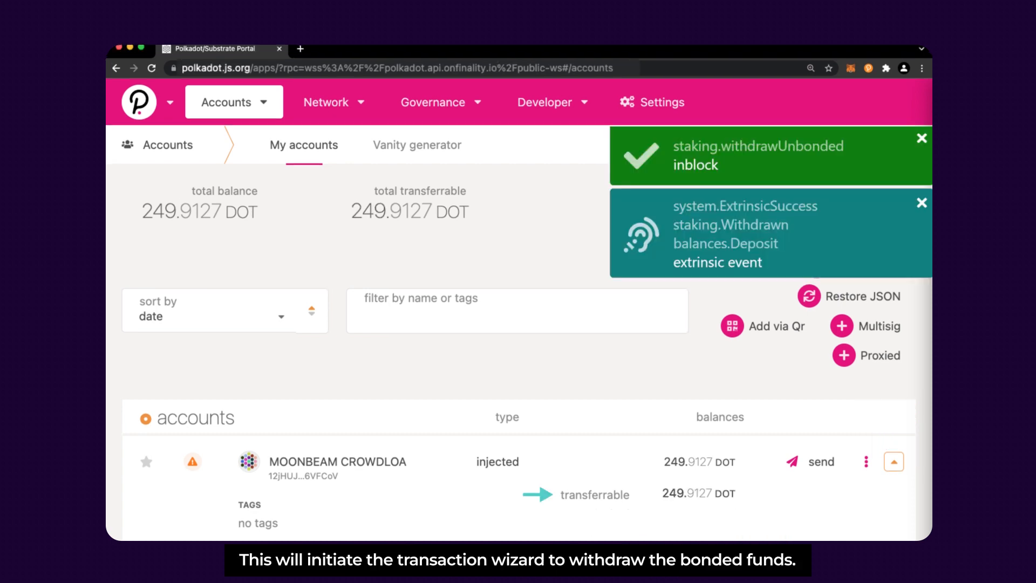